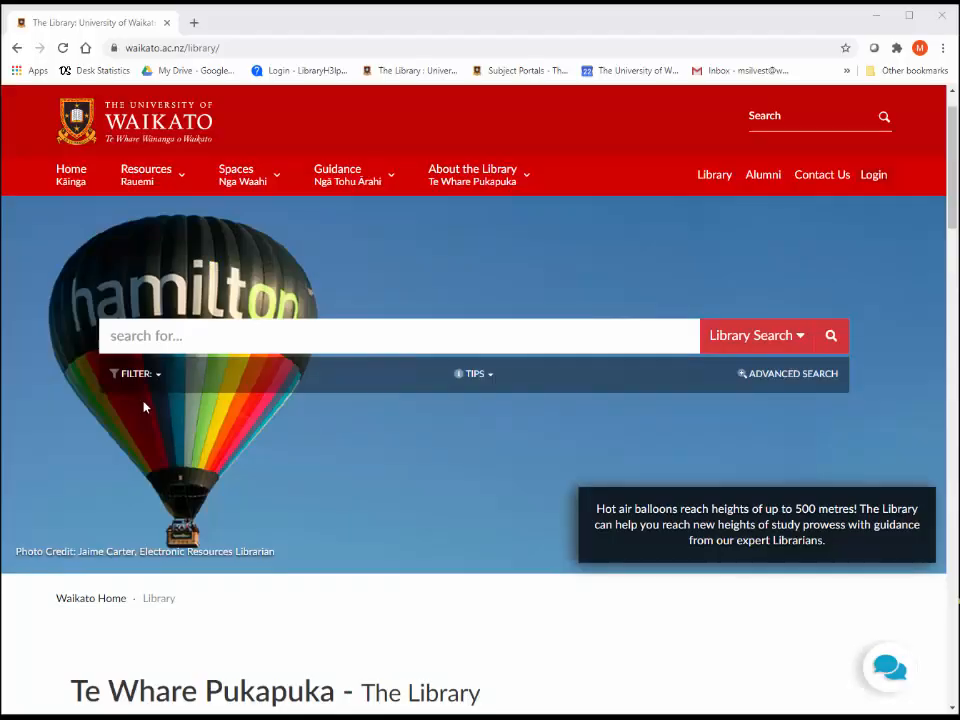
Step: Search the library for 'history tourism zealand', returning about 13,086 results
text(history tourism zealand)
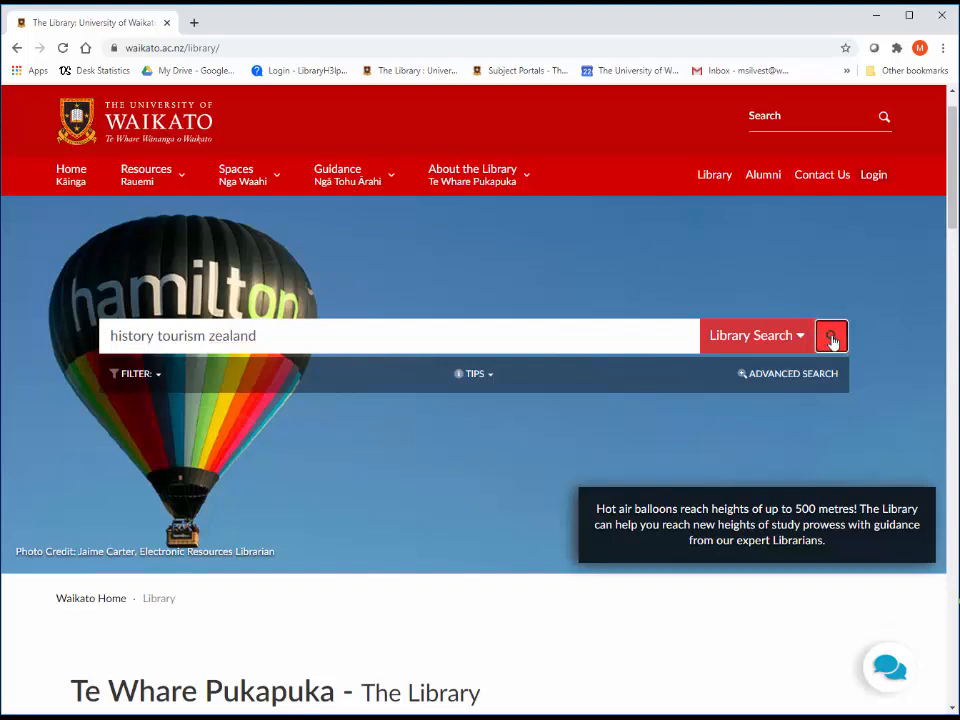
click(832, 336)
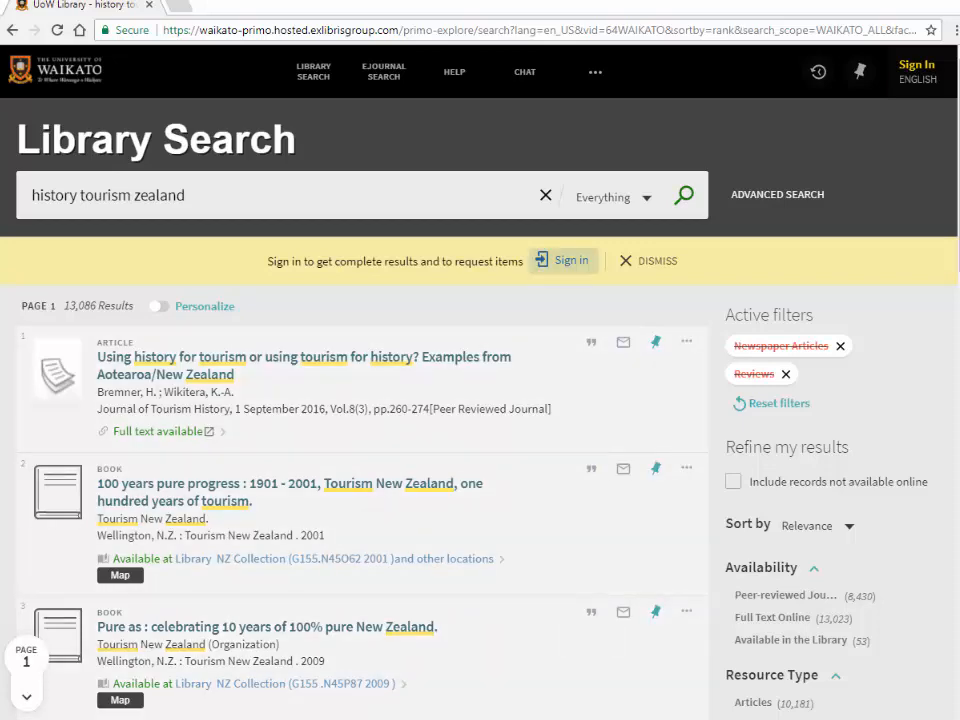
Step: Sign in from the yellow banner so the results list is complete
click(562, 260)
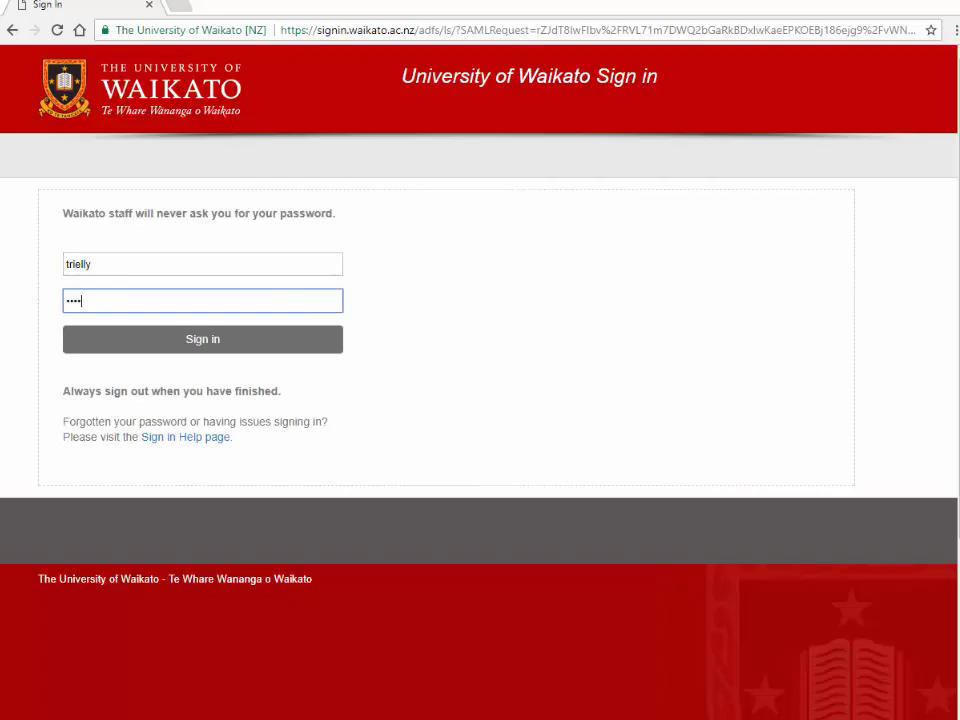
click(202, 340)
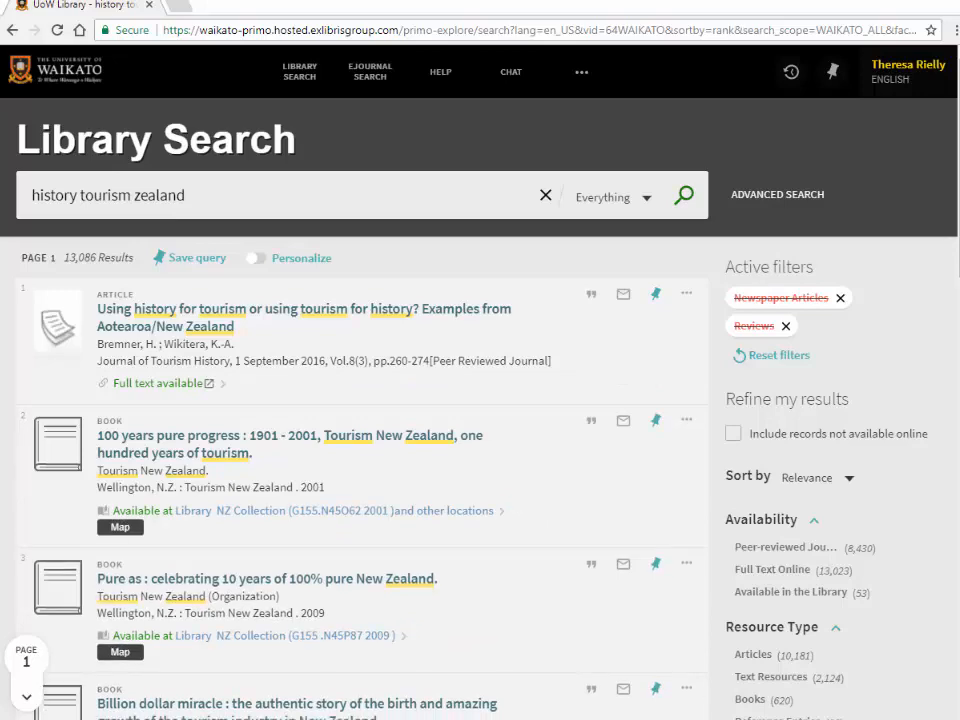
Step: Filter the results to Books and Full Text Online, leaving 568 e-books
scroll(down, 3)
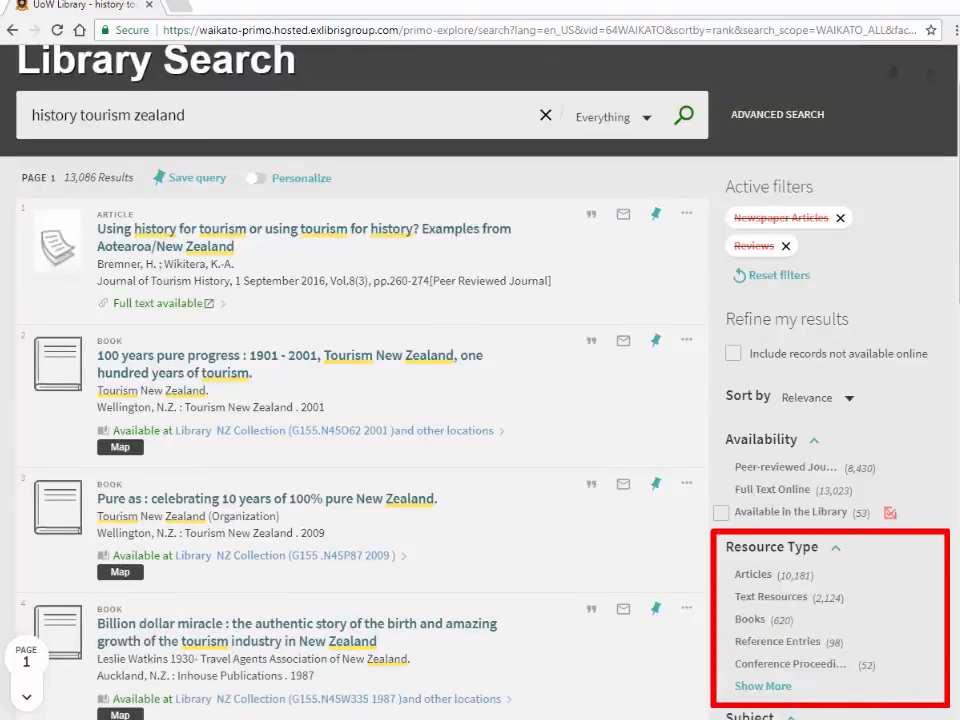
click(748, 620)
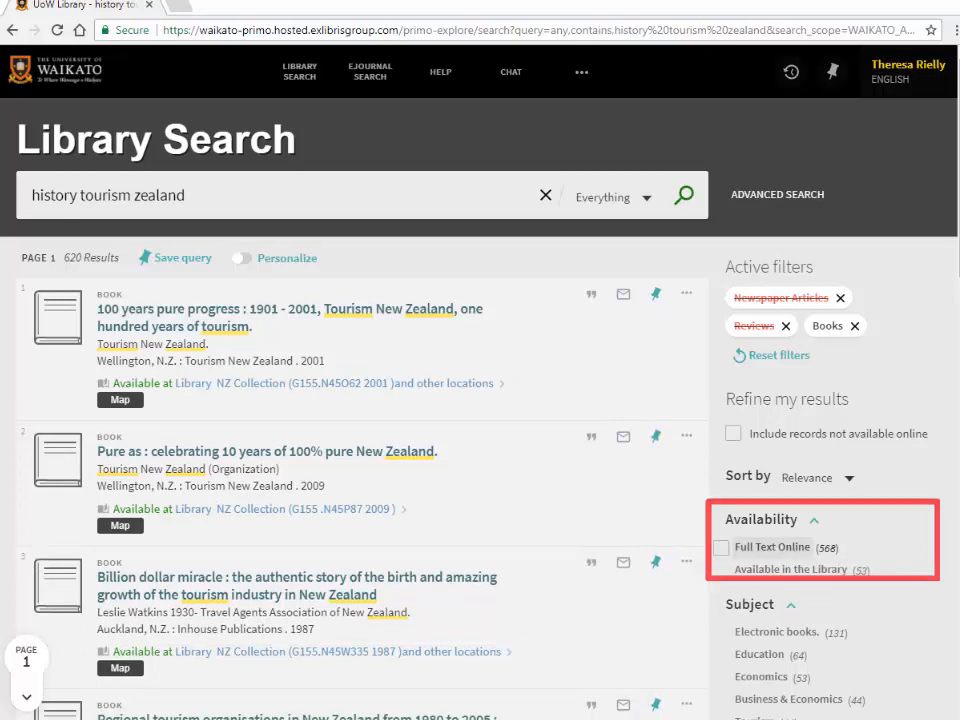
click(722, 548)
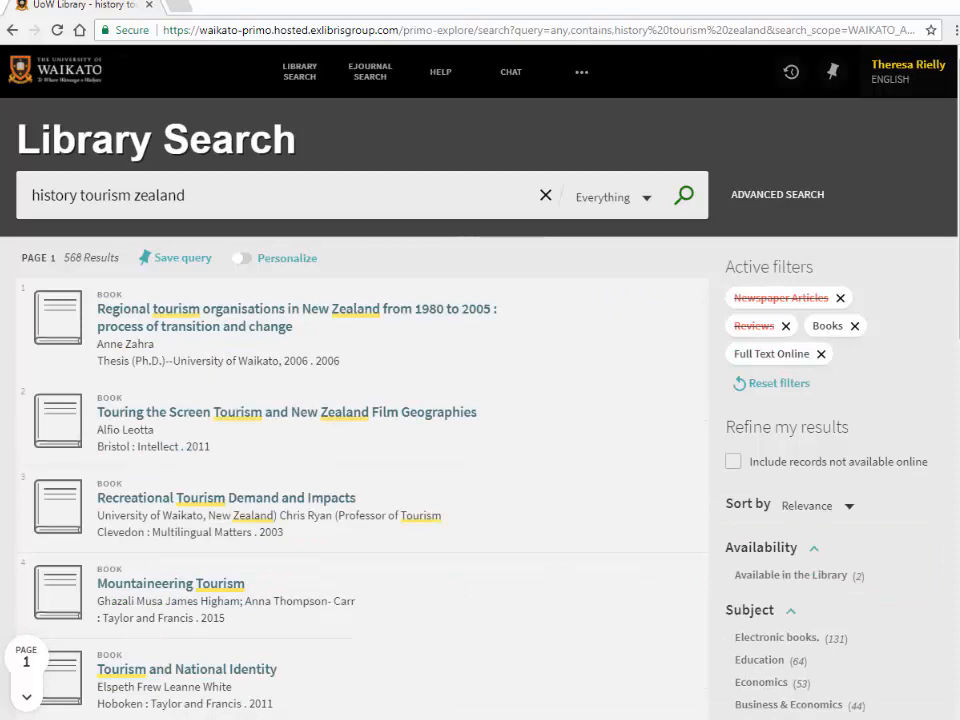